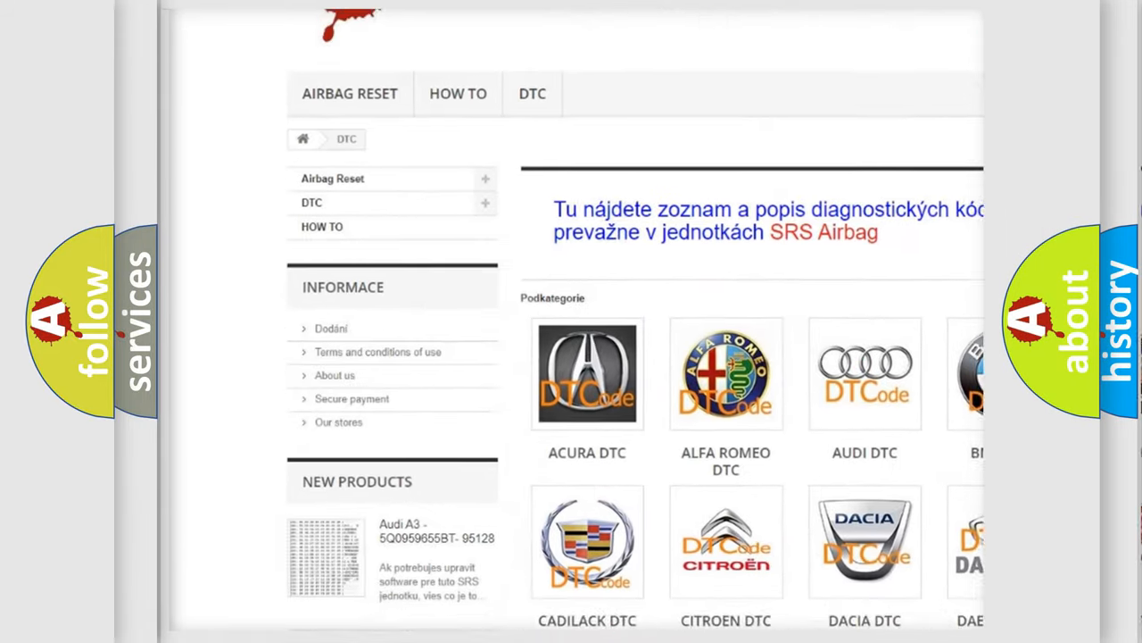
{"action": "scroll", "scroll_direction": "down", "scroll_amount": 3}
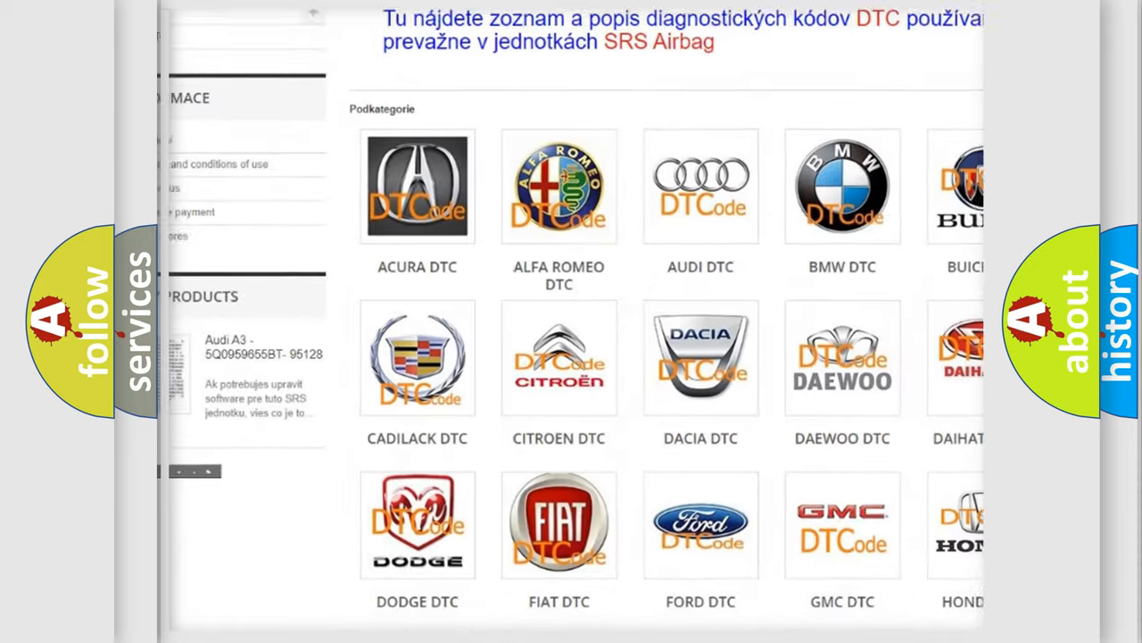
{"action": "scroll", "scroll_direction": "down", "scroll_amount": 3}
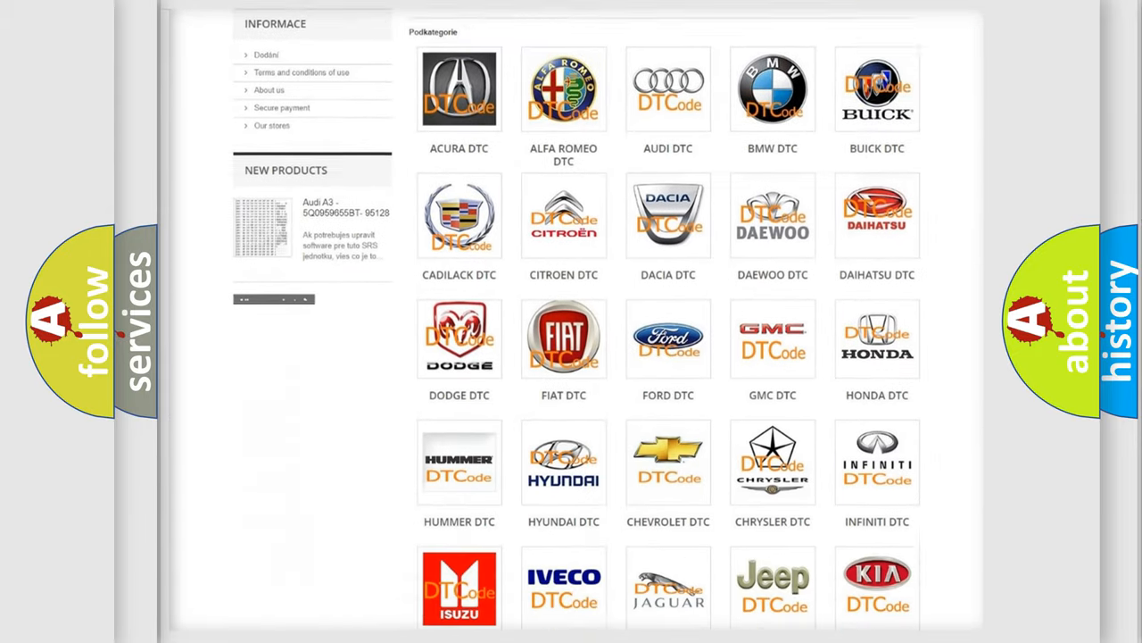
{"action": "scroll", "scroll_direction": "down", "scroll_amount": 3}
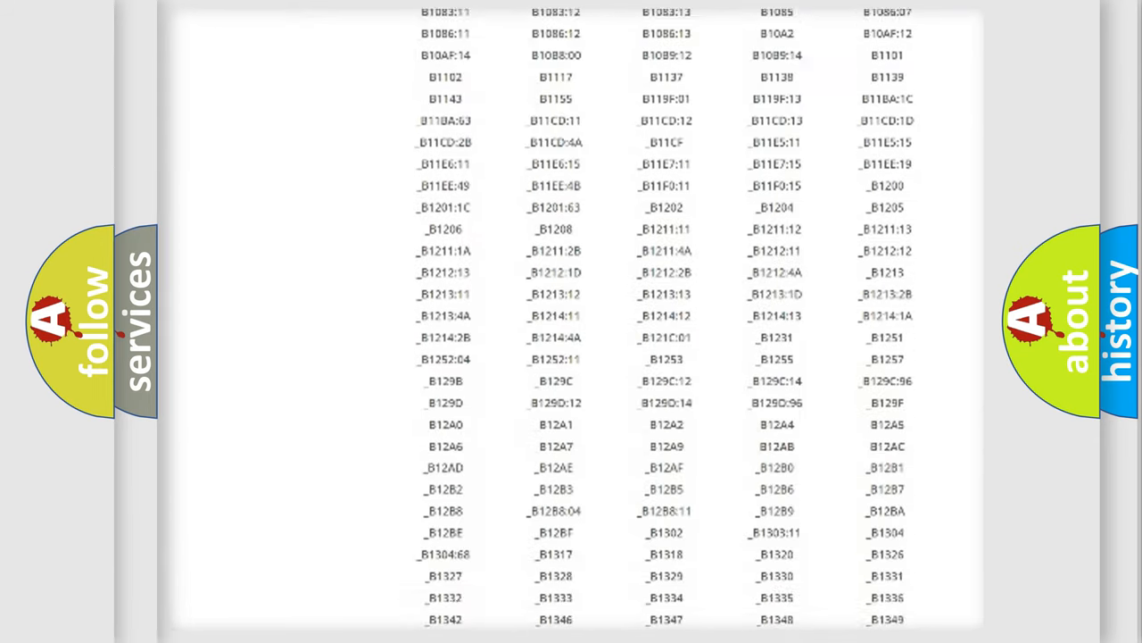
{"action": "scroll", "scroll_direction": "down", "scroll_amount": 3}
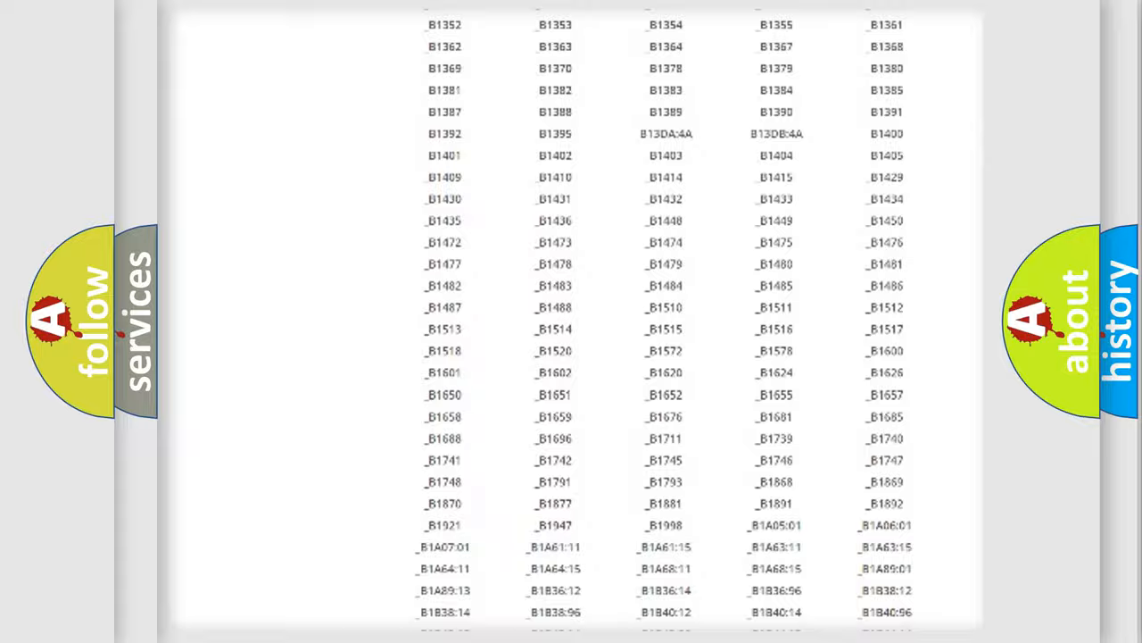
{"action": "scroll", "scroll_direction": "up", "scroll_amount": 3}
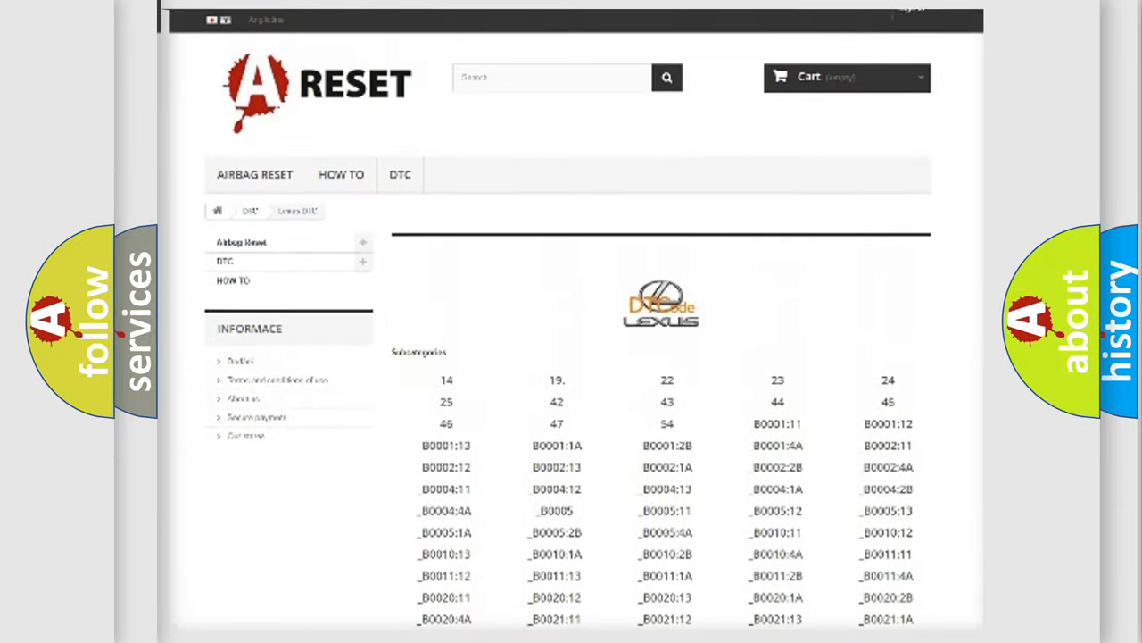